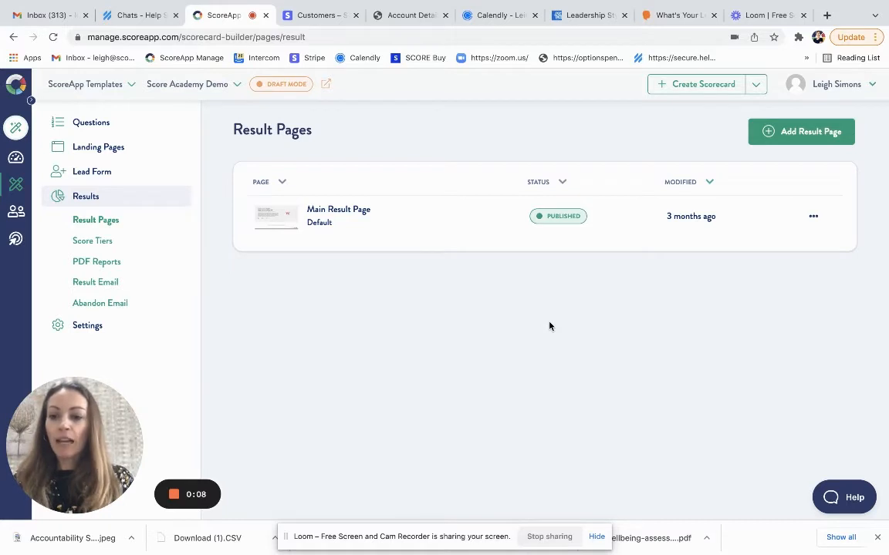
mouse_move(154, 247)
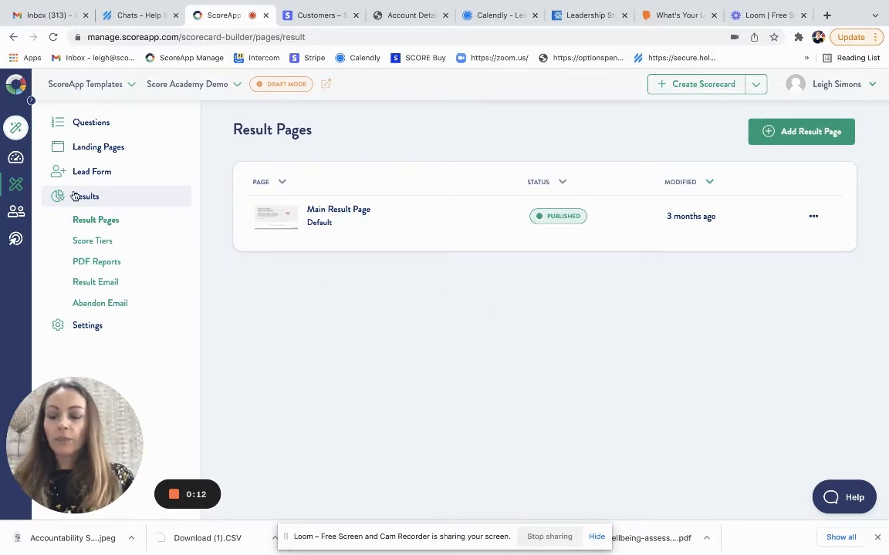
mouse_move(280, 225)
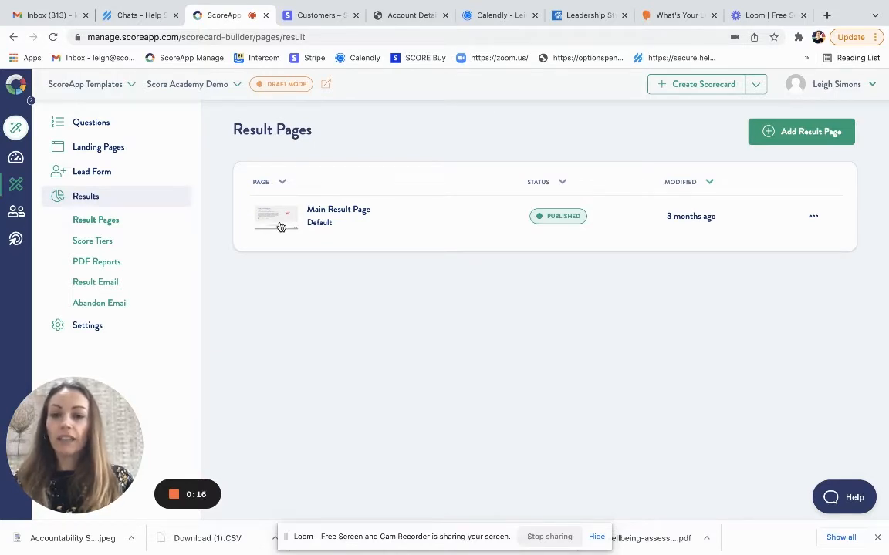
mouse_move(402, 204)
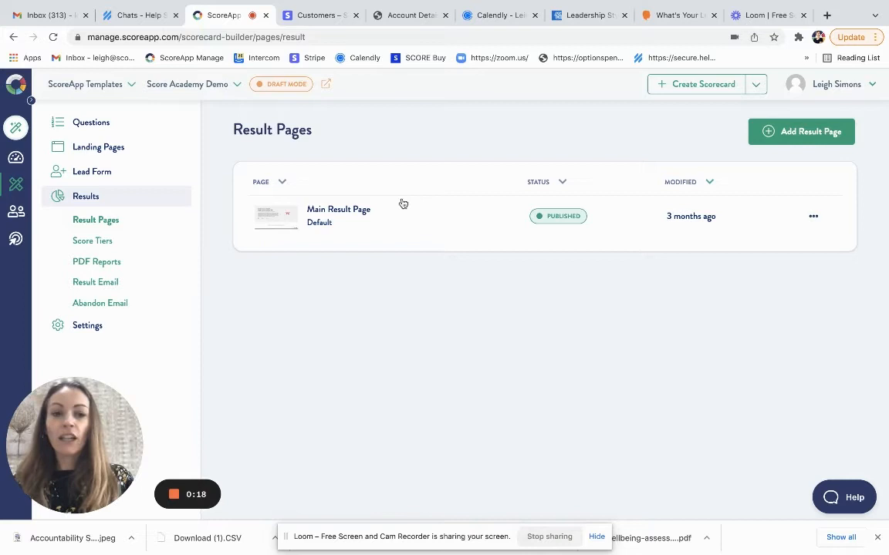
- Browse the result page template gallery, then open the Main Result Page in the builder
left_click(801, 131)
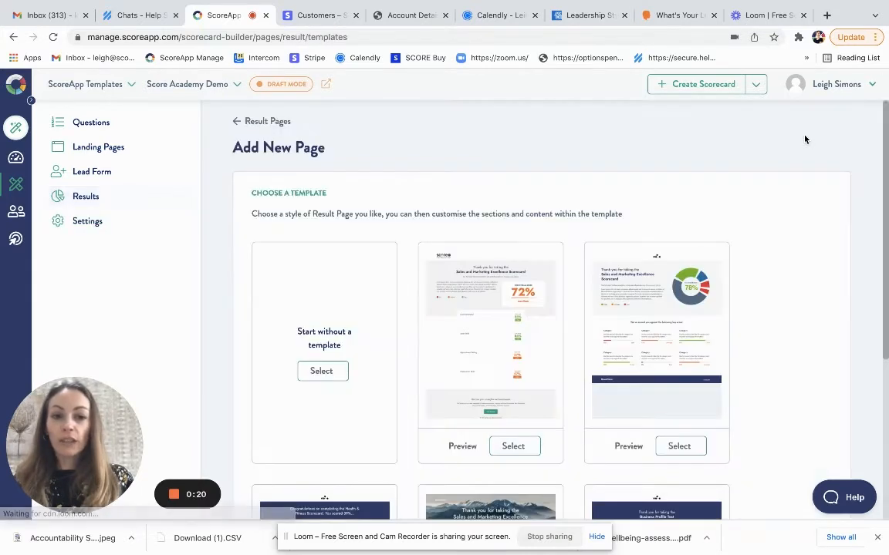
scroll("down", 3)
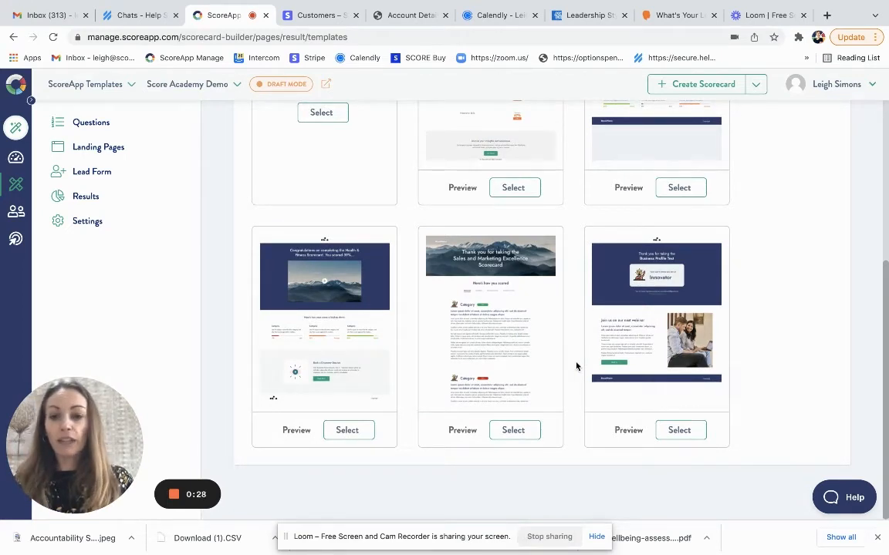
scroll("up", 3)
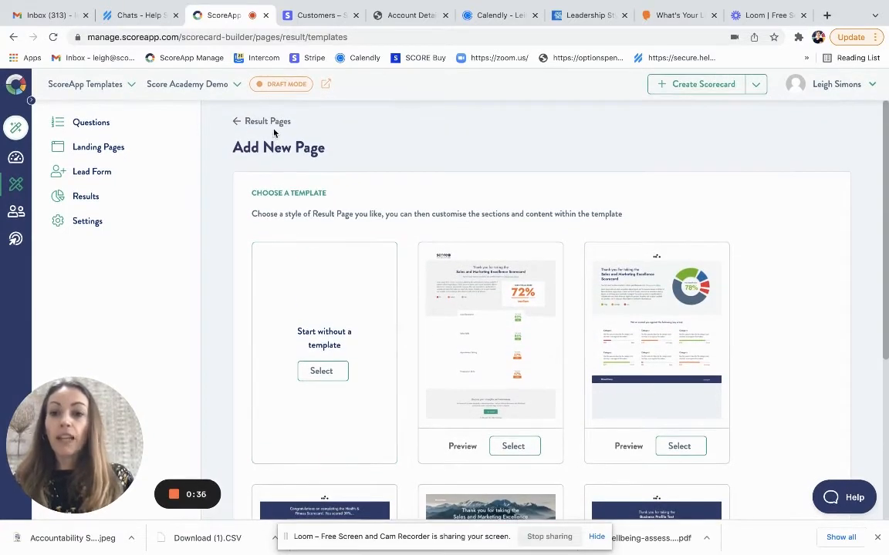
left_click(267, 120)
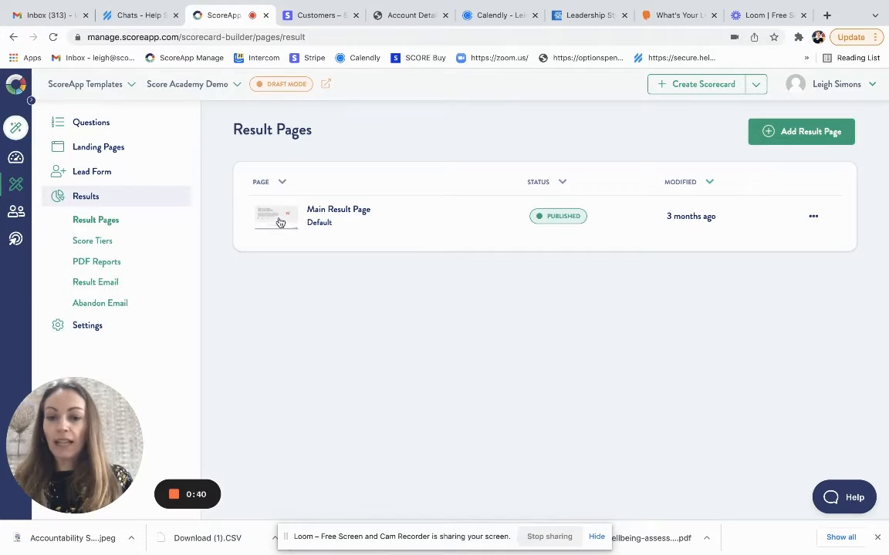
left_click(338, 216)
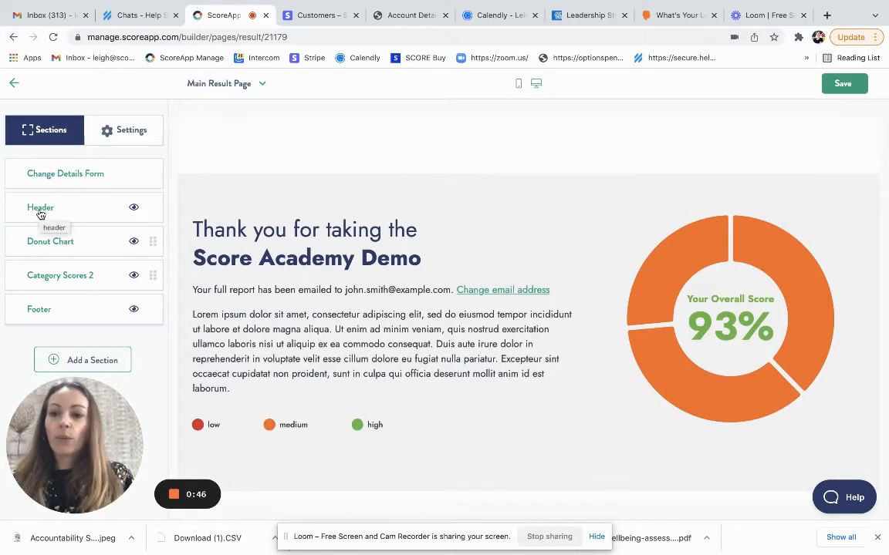
- Review the Header section's logo image, scorecard home link and style settings
left_click(40, 207)
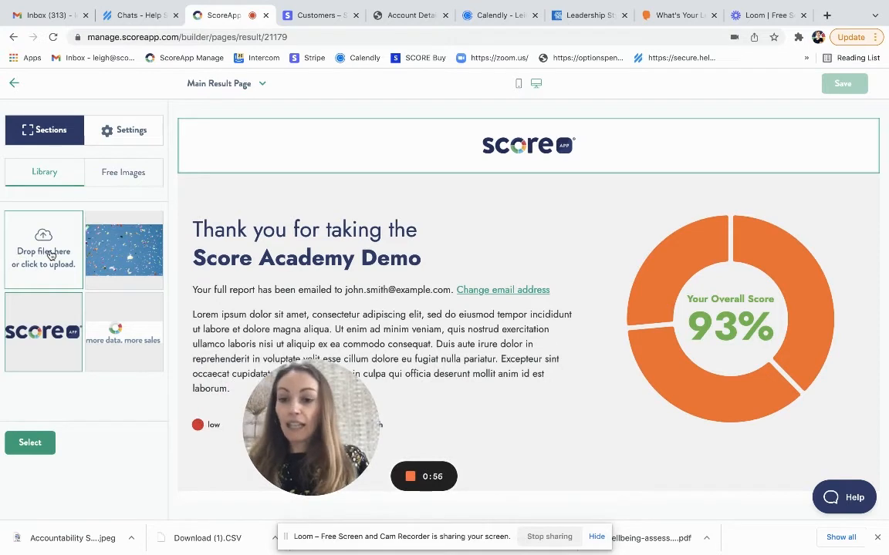
mouse_move(34, 315)
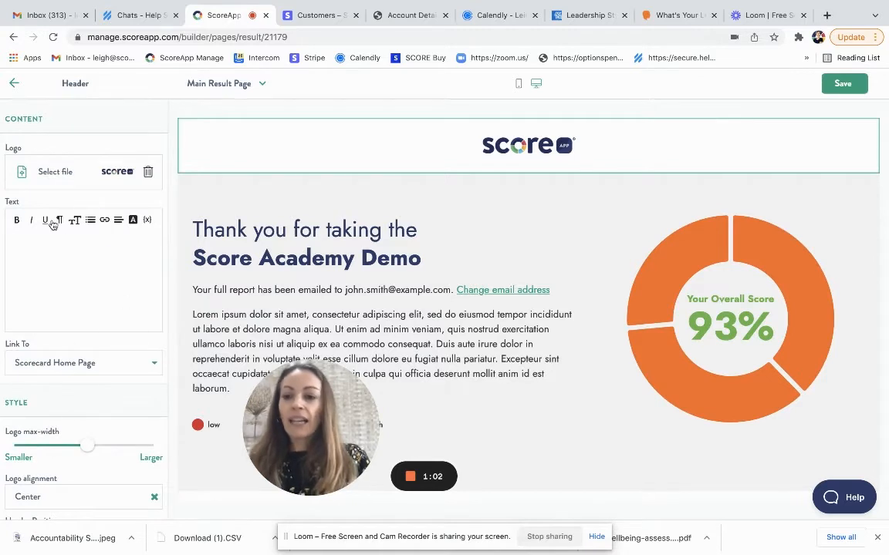
scroll("down", 3)
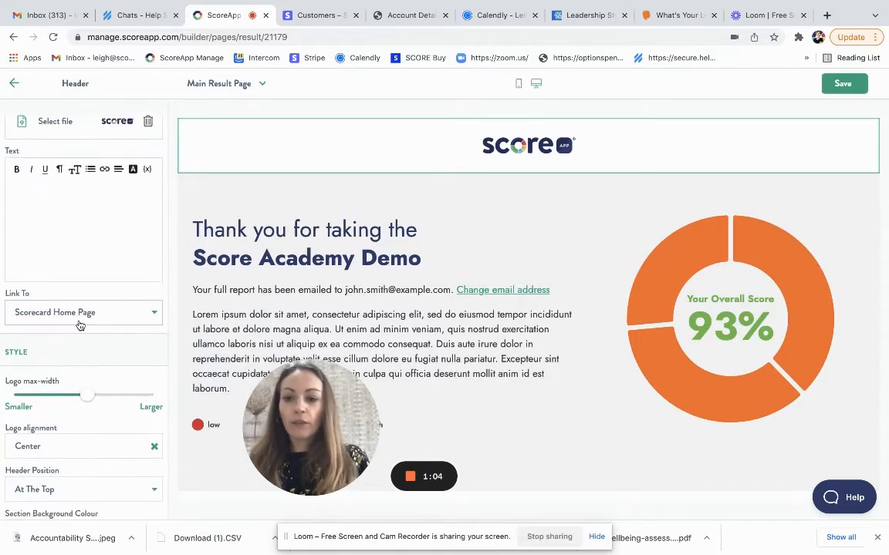
scroll("down", 3)
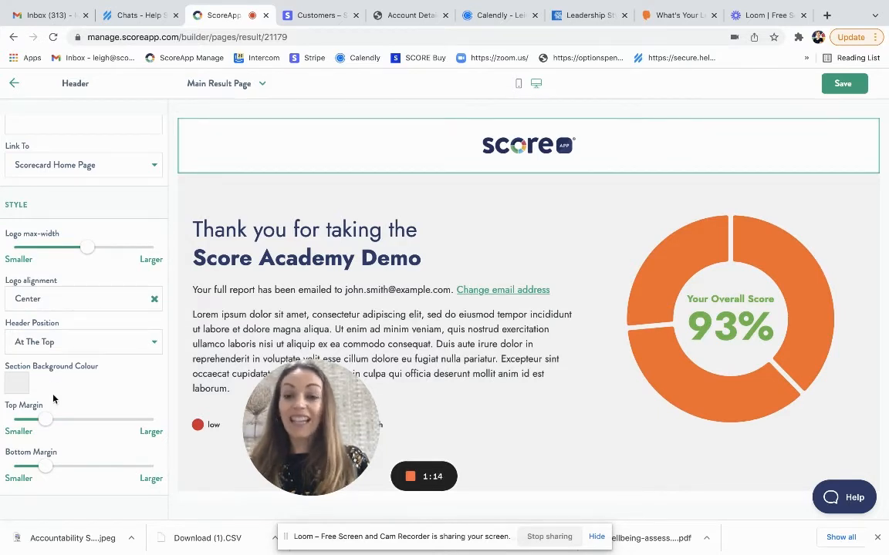
scroll("up", 3)
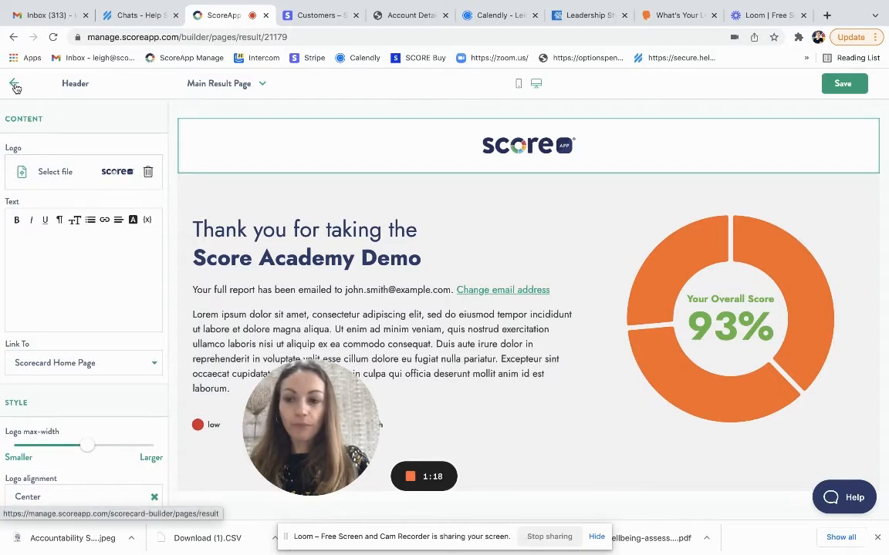
- Browse the Overall score section layouts in the add-section gallery without adding anything
left_click(14, 83)
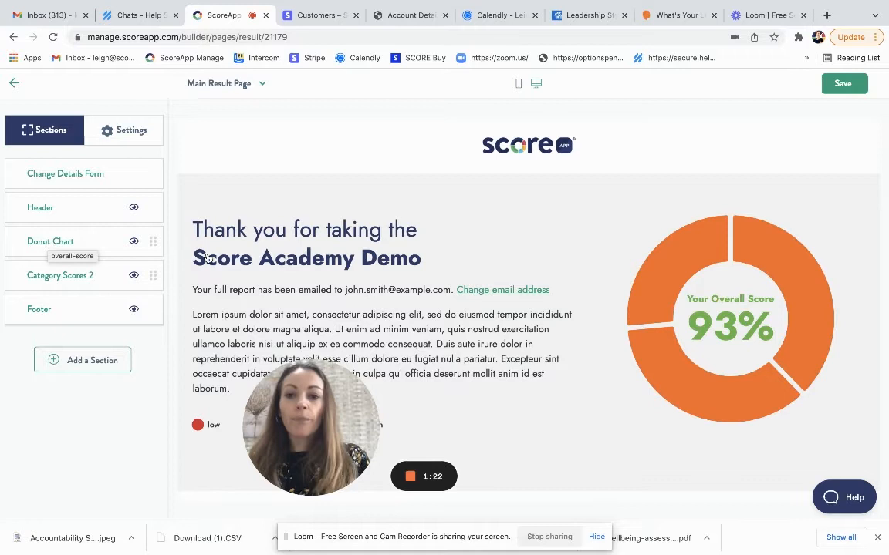
mouse_move(76, 247)
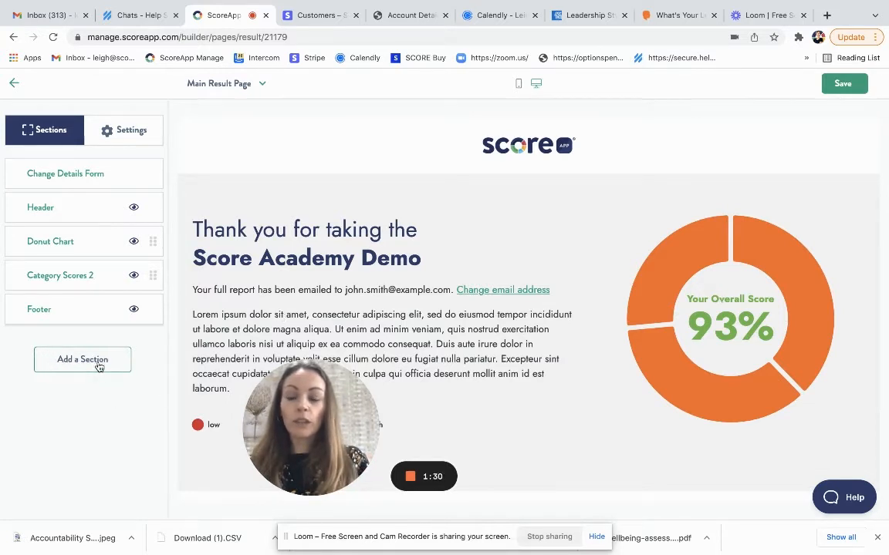
left_click(82, 359)
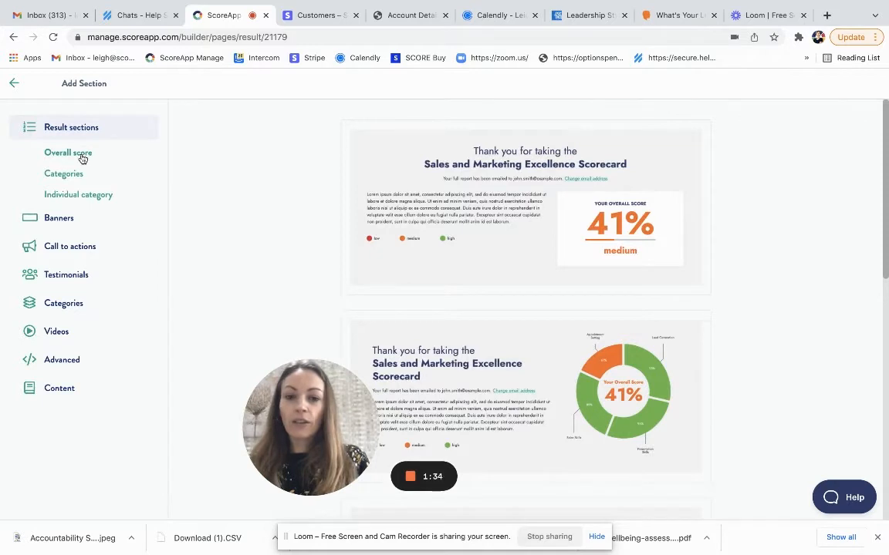
scroll("down", 3)
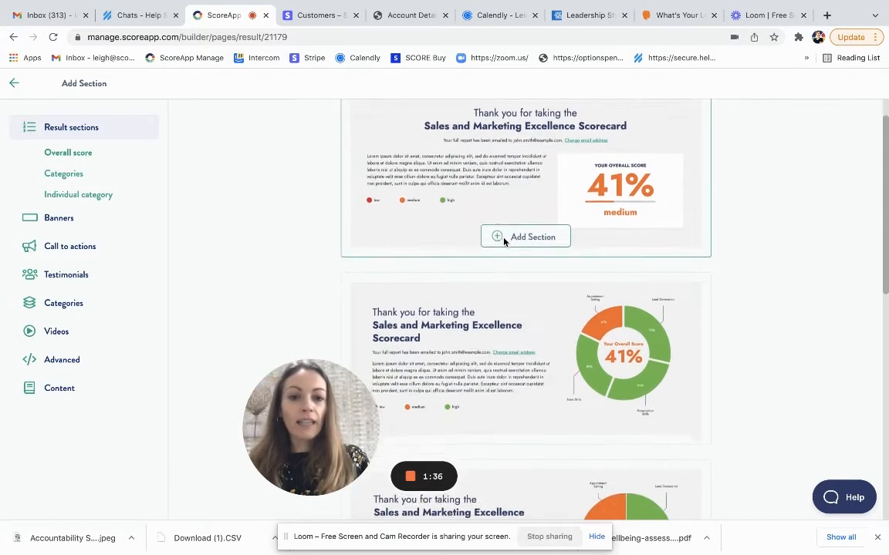
scroll("up", 3)
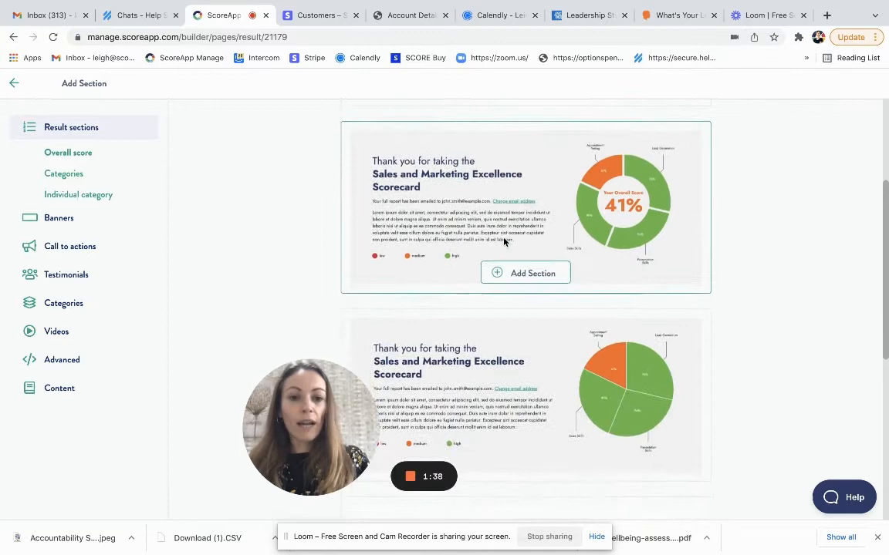
scroll("down", 3)
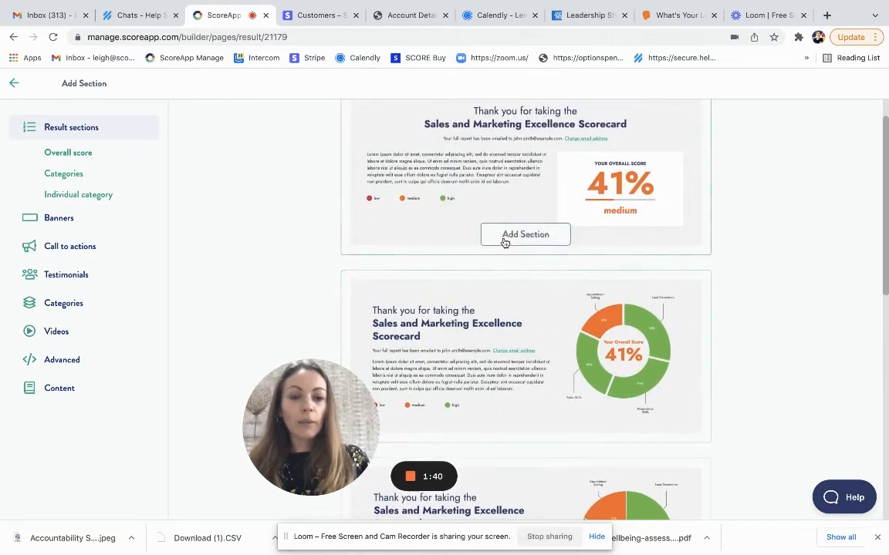
scroll("down", 3)
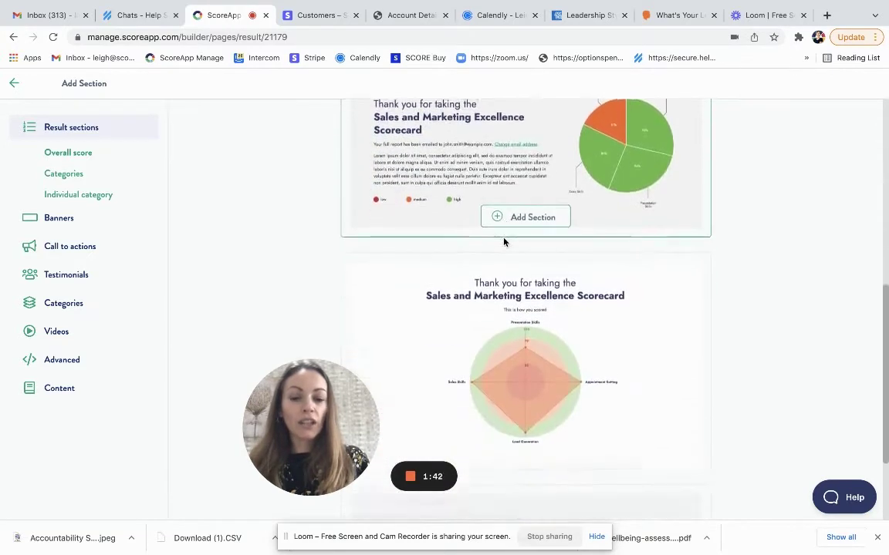
scroll("up", 3)
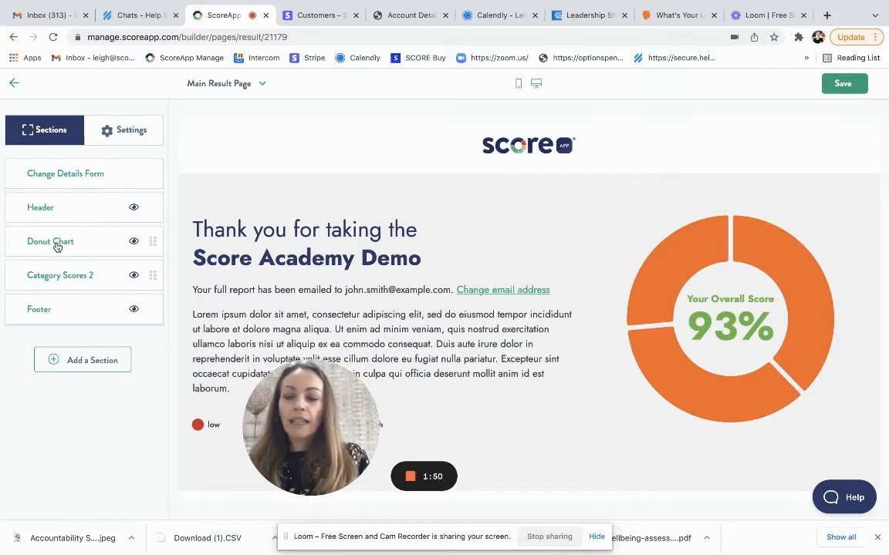
- Replace the Donut Chart low-score description with "Congratulations you've scored highly"
left_click(50, 241)
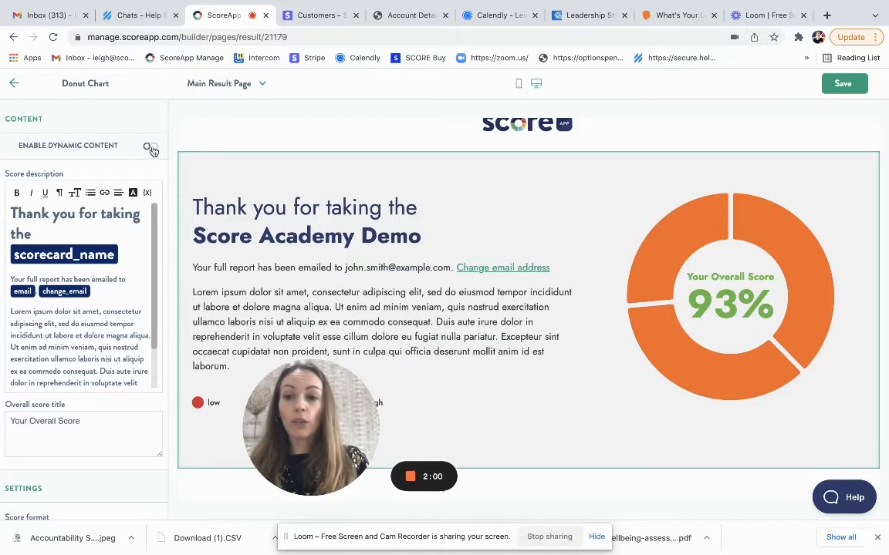
left_click(152, 148)
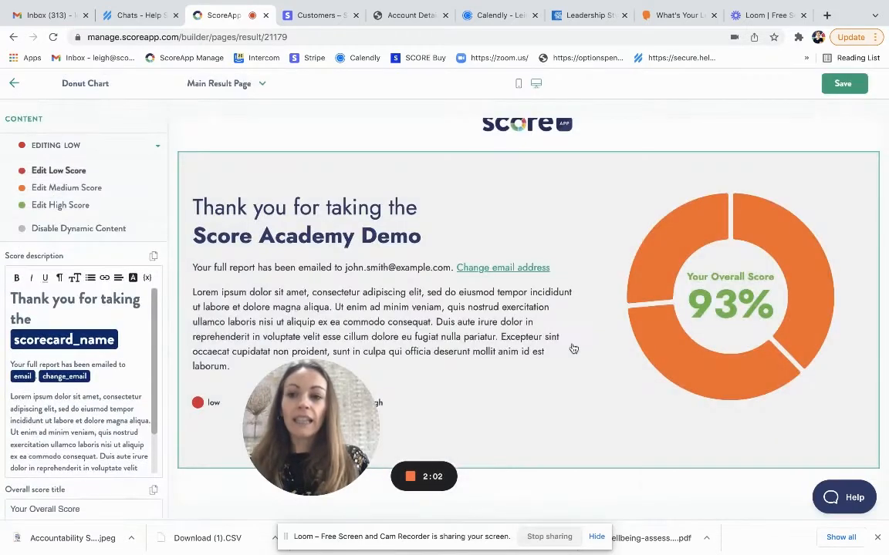
scroll("down", 3)
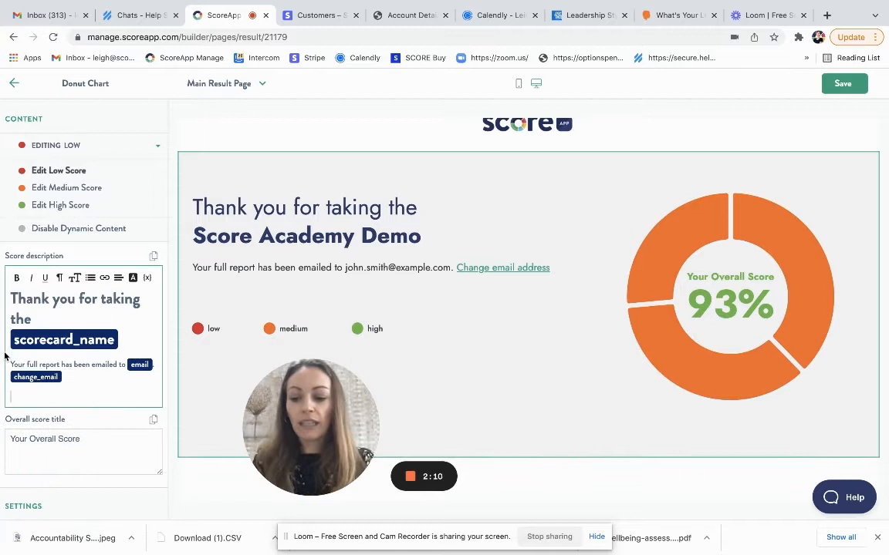
type("Congrat")
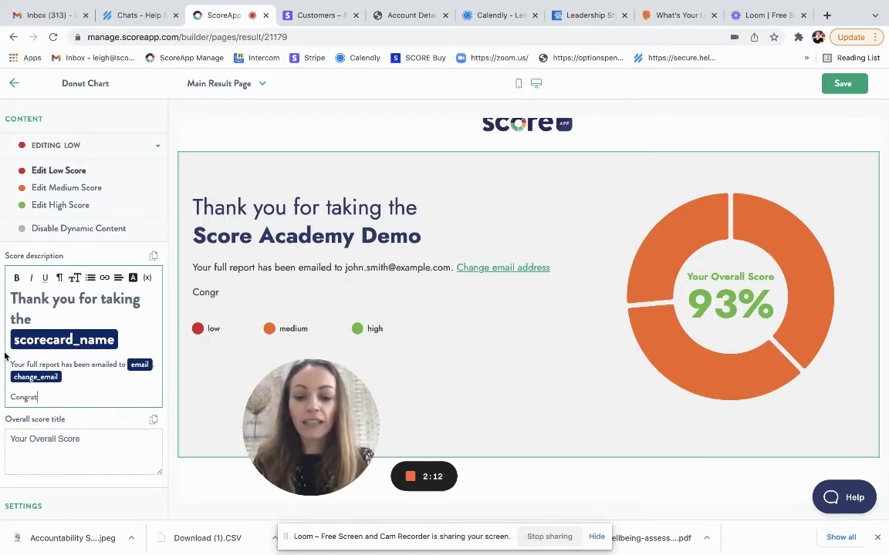
type("ulations y")
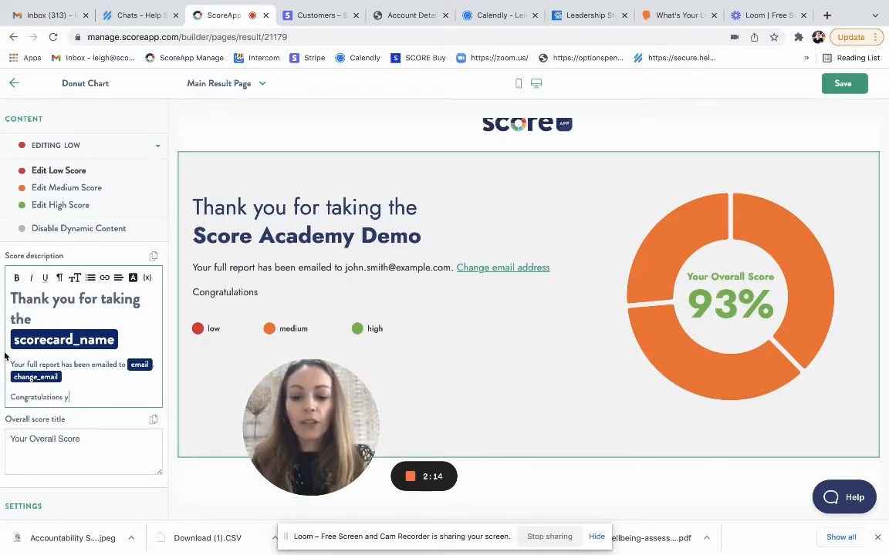
type("ou've scored")
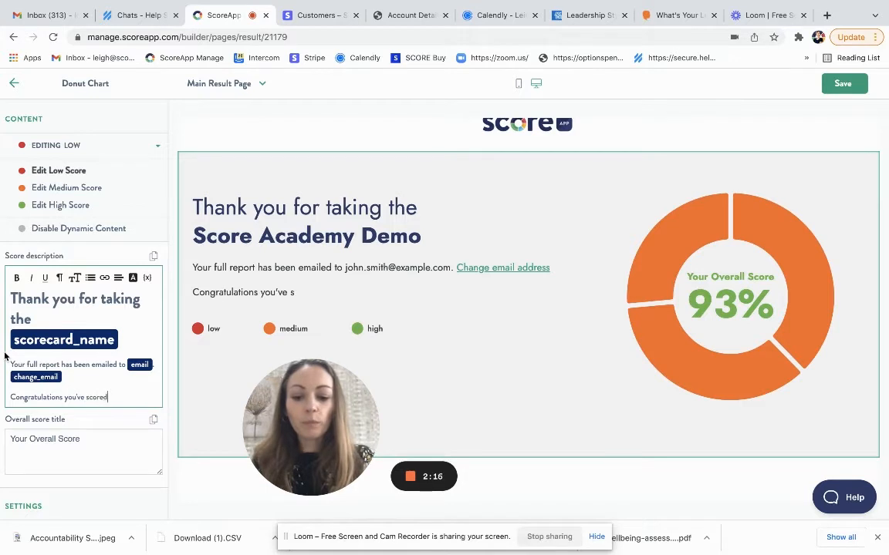
type("highly")
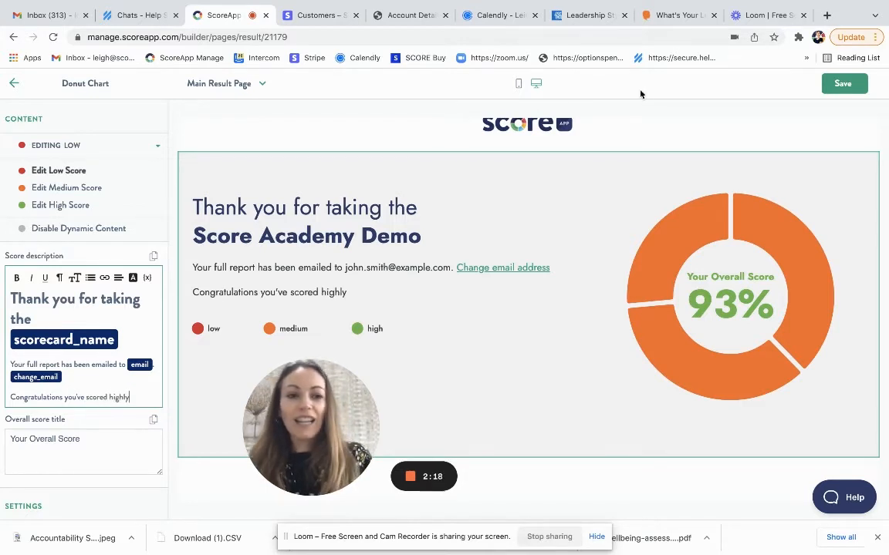
left_click(842, 83)
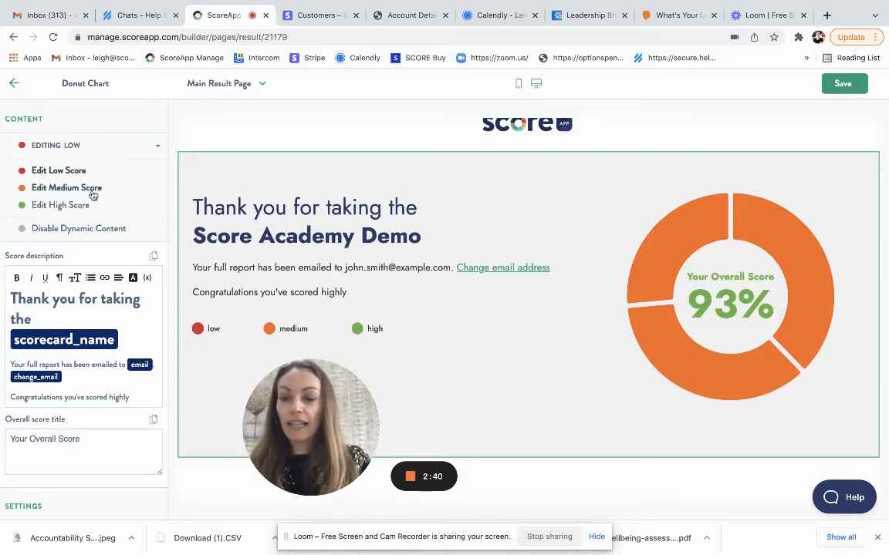
- Preview the description at a higher score level and return to the section list
left_click(67, 188)
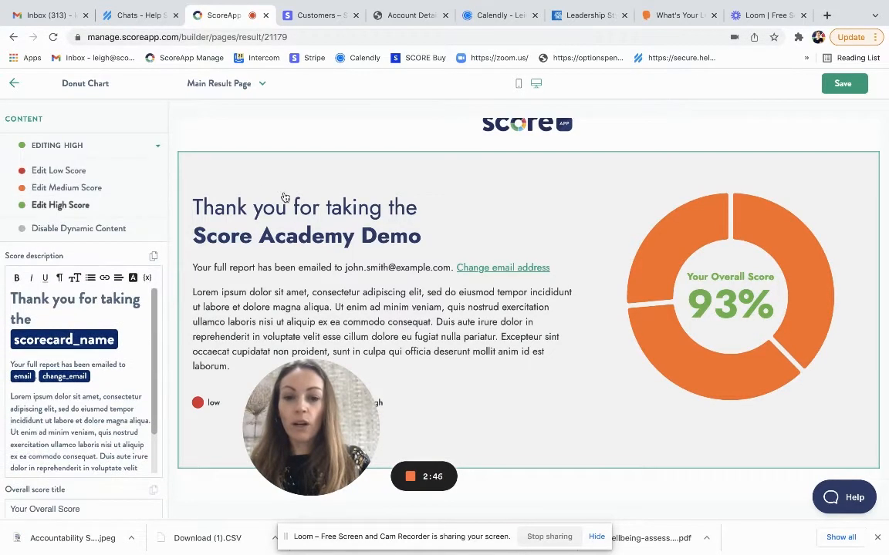
left_click(14, 83)
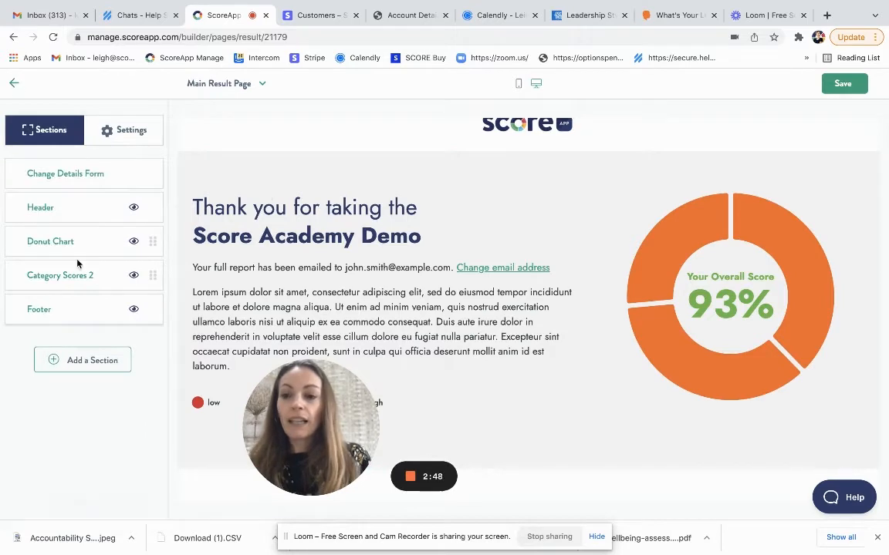
- Add the tabbed Category Scores 3 section with Sleep, Exercise and Nutrition tabs
scroll("down", 3)
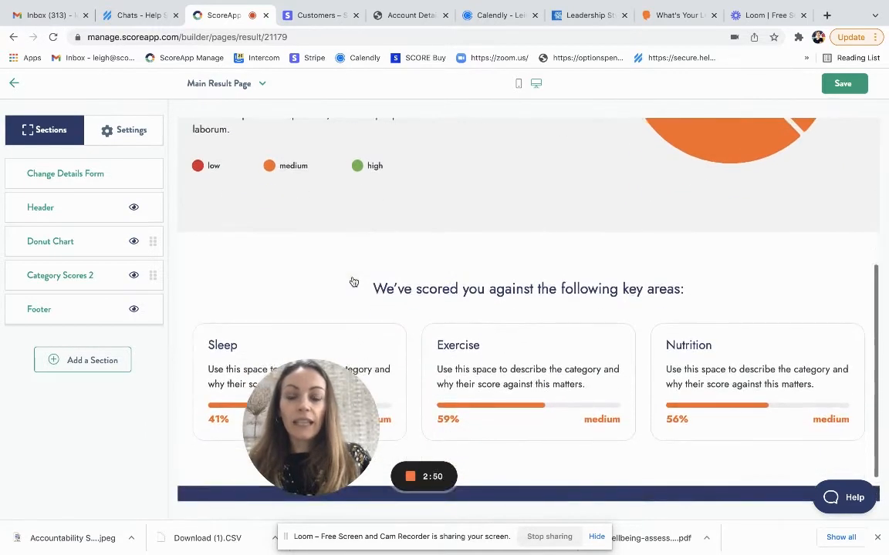
scroll("down", 3)
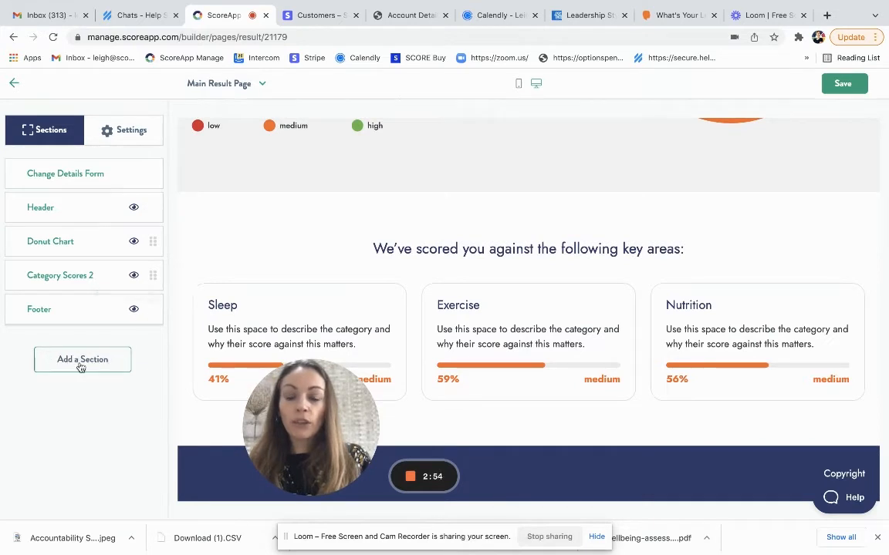
left_click(83, 360)
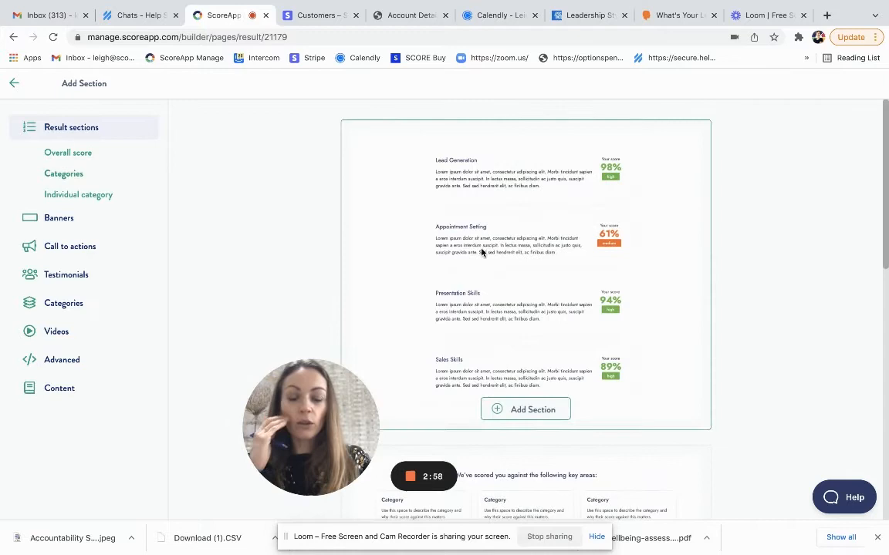
scroll("down", 3)
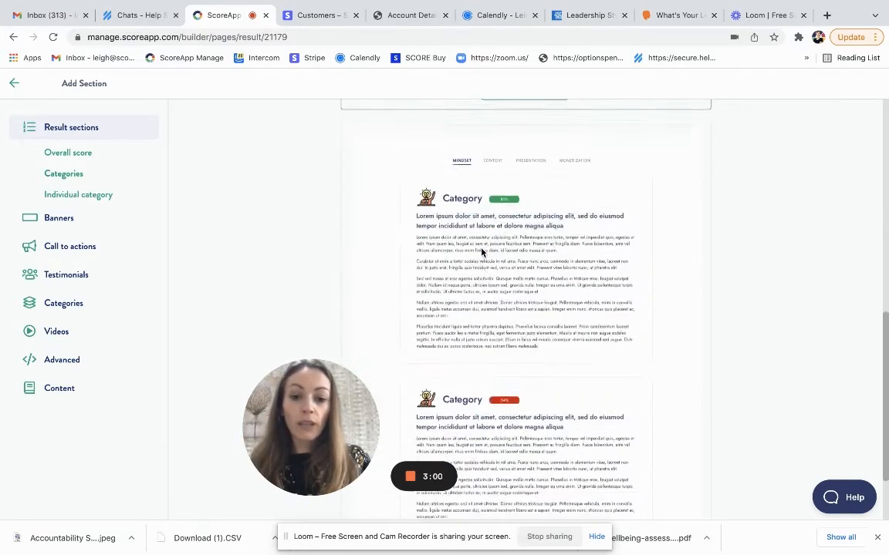
scroll("down", 3)
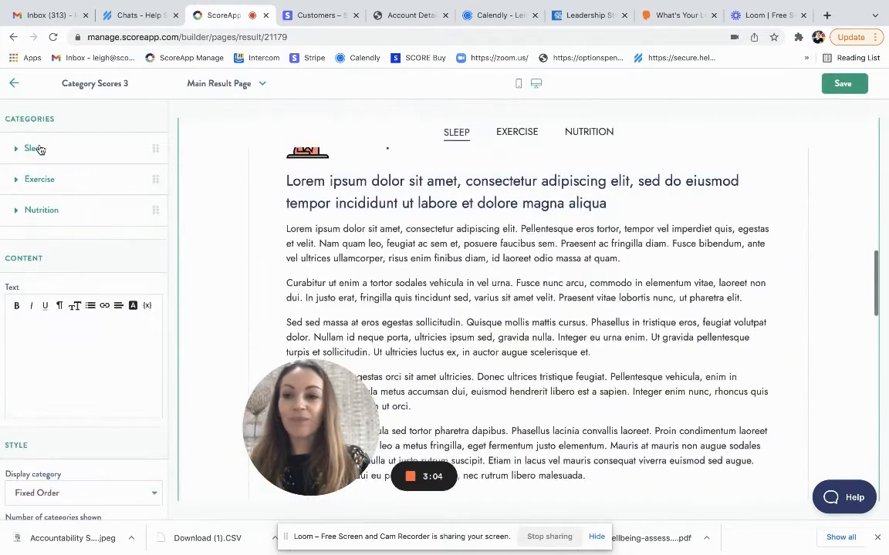
left_click(12, 83)
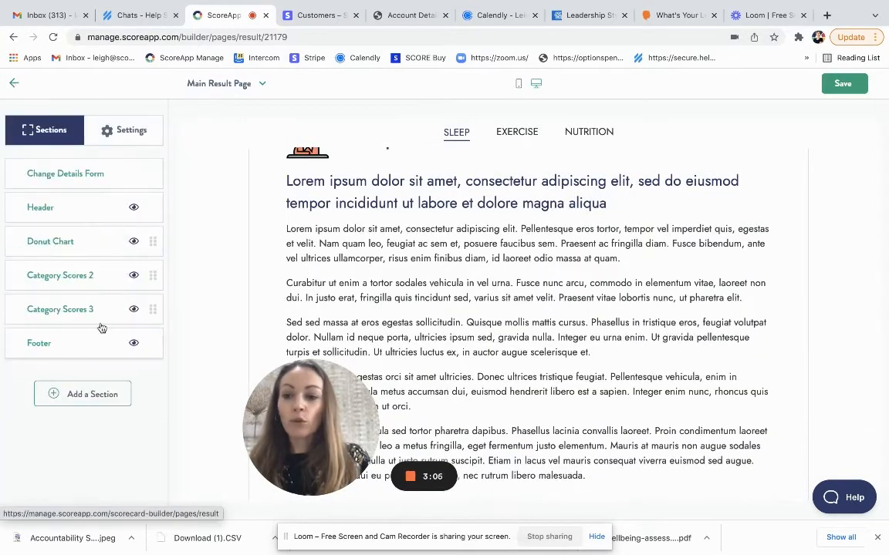
mouse_move(155, 315)
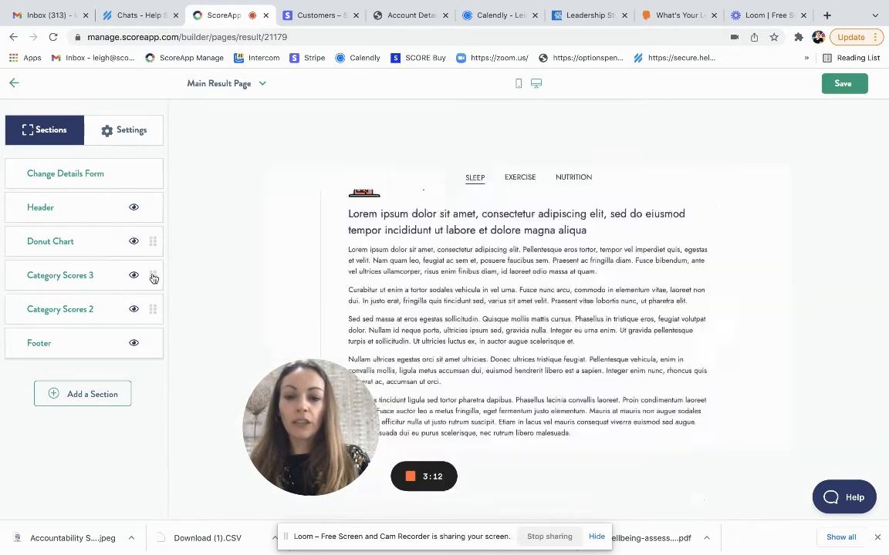
- With Category Scores 2 hidden, open Category Scores 3's title and description settings
scroll("up", 3)
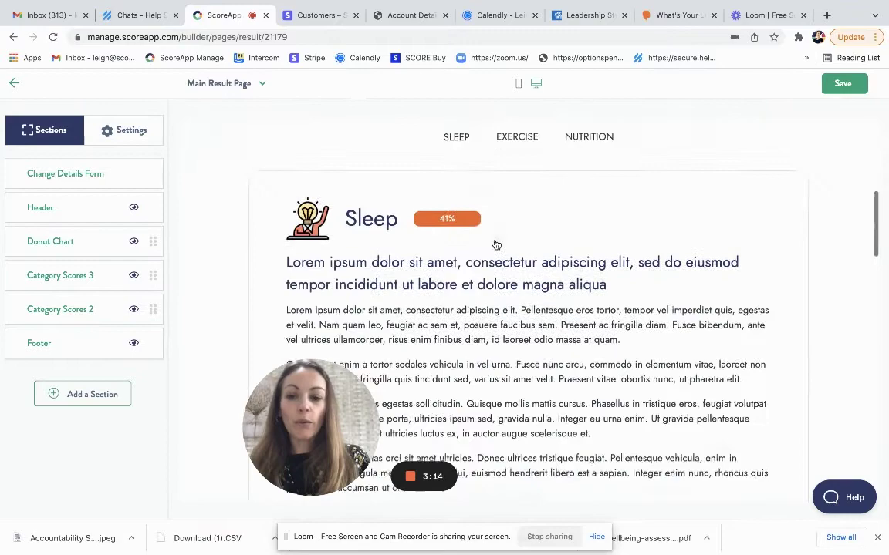
scroll("up", 3)
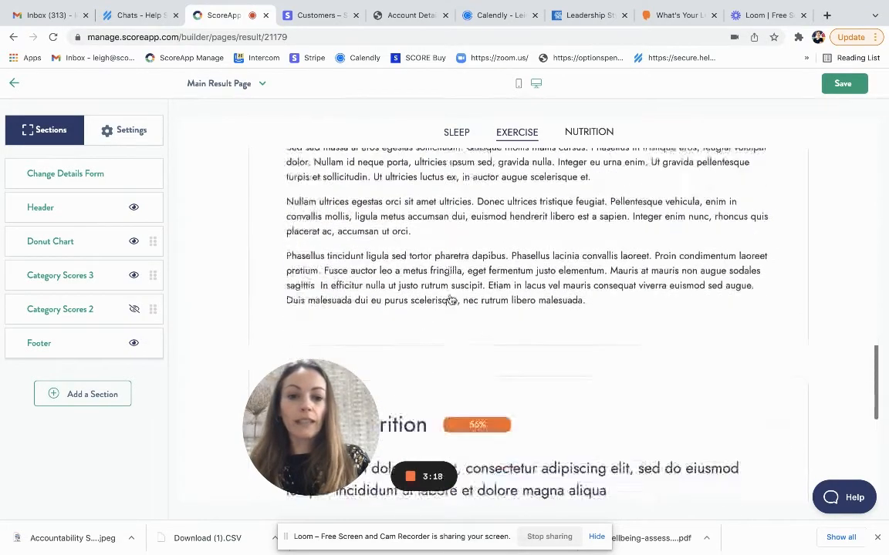
scroll("up", 3)
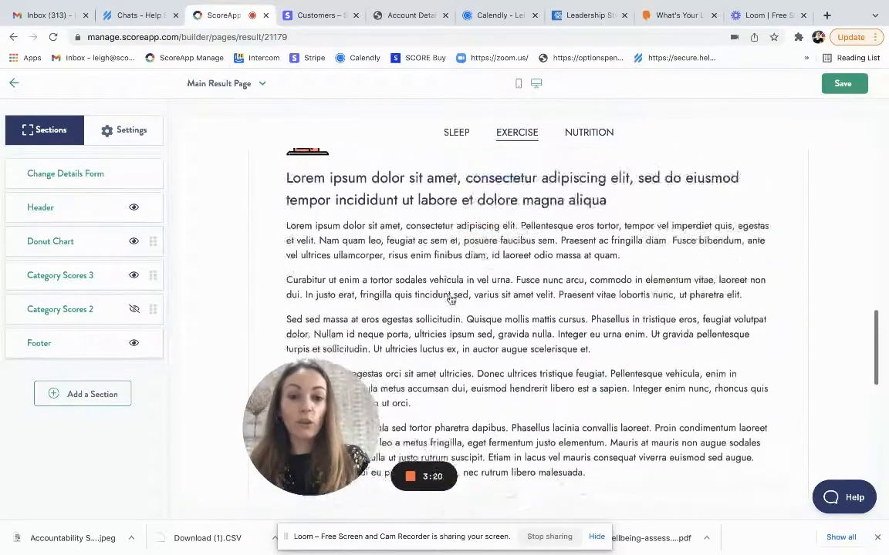
scroll("up", 3)
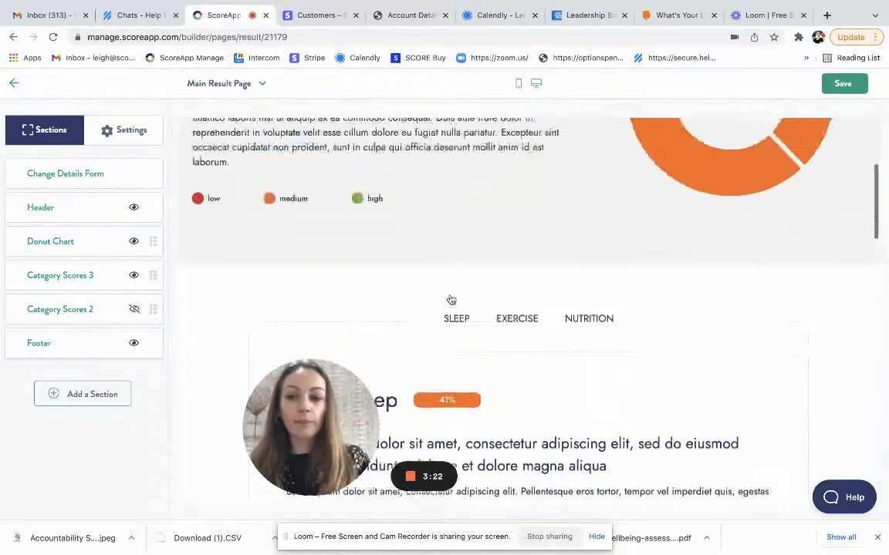
scroll("up", 3)
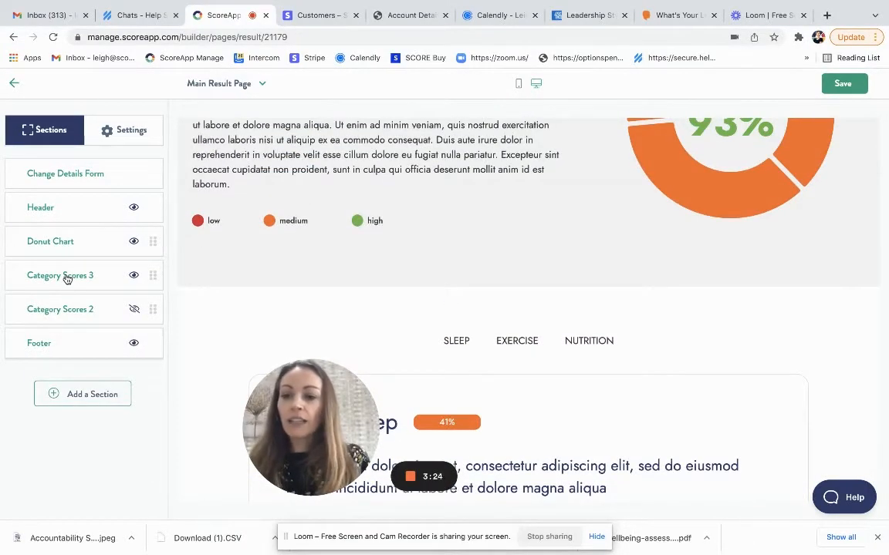
mouse_move(60, 274)
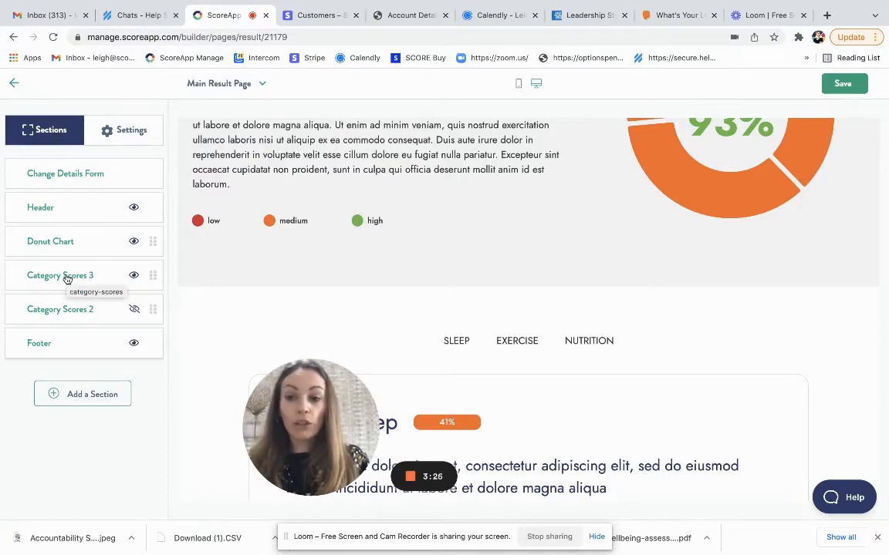
left_click(60, 274)
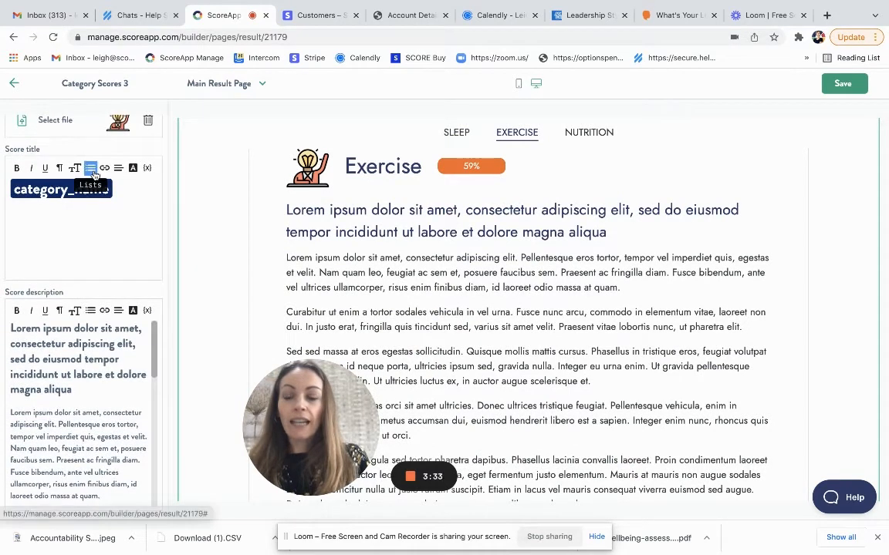
- Enable dynamic content on Category Scores 3 for separate low, medium and high score versions
left_click(151, 136)
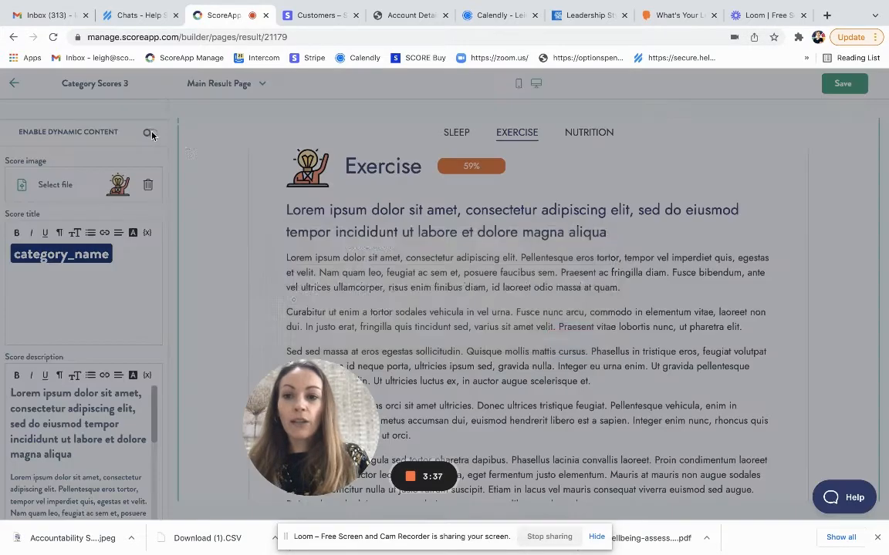
left_click(151, 133)
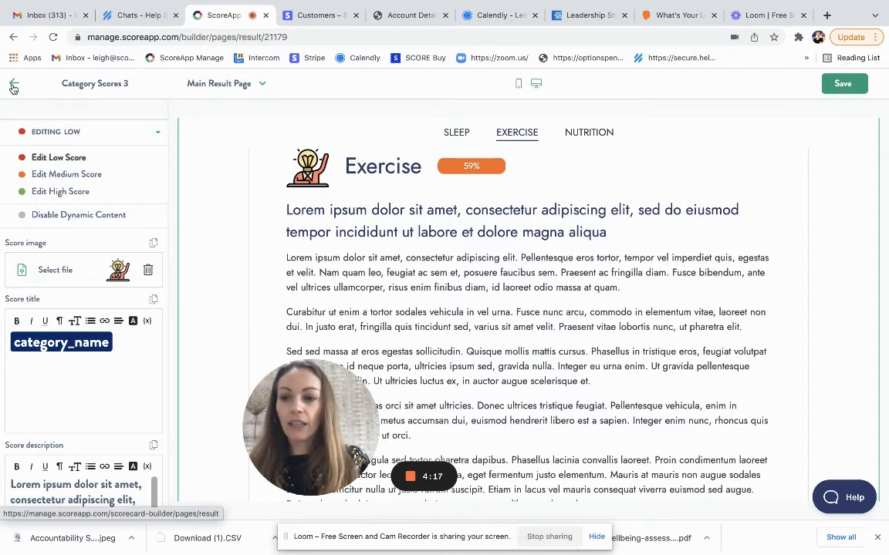
left_click(13, 83)
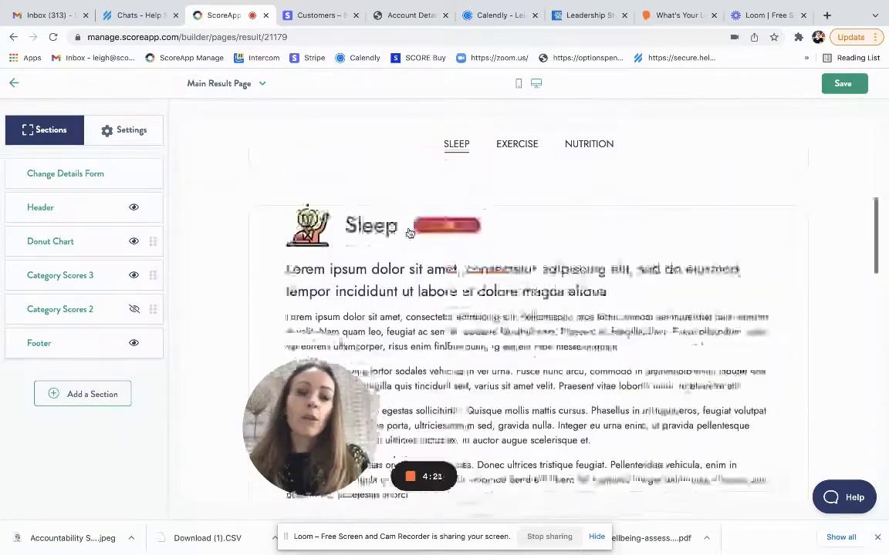
- Open the add-section library on its call-to-action designs
scroll("up", 3)
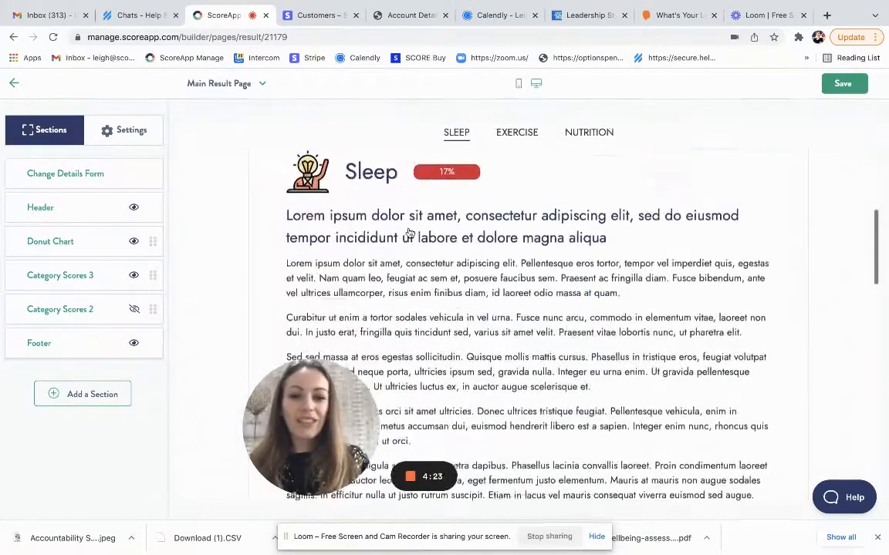
scroll("down", 3)
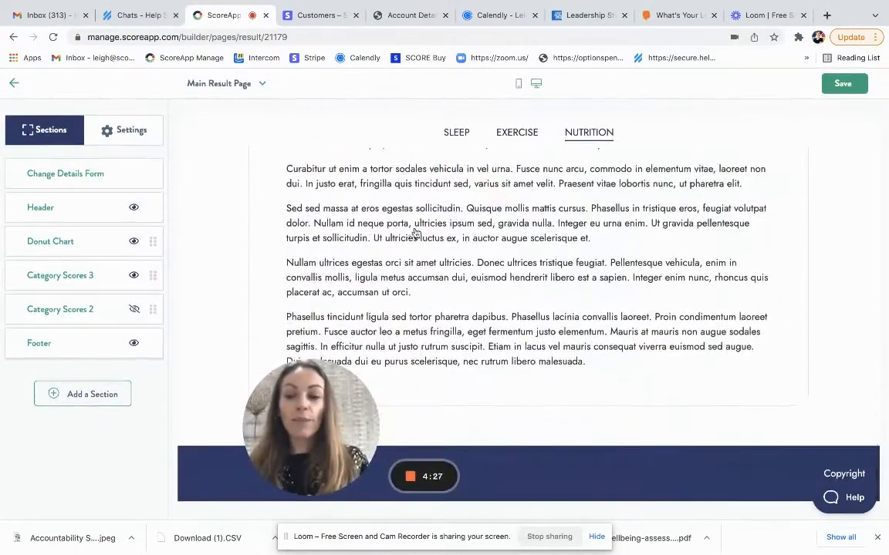
left_click(84, 396)
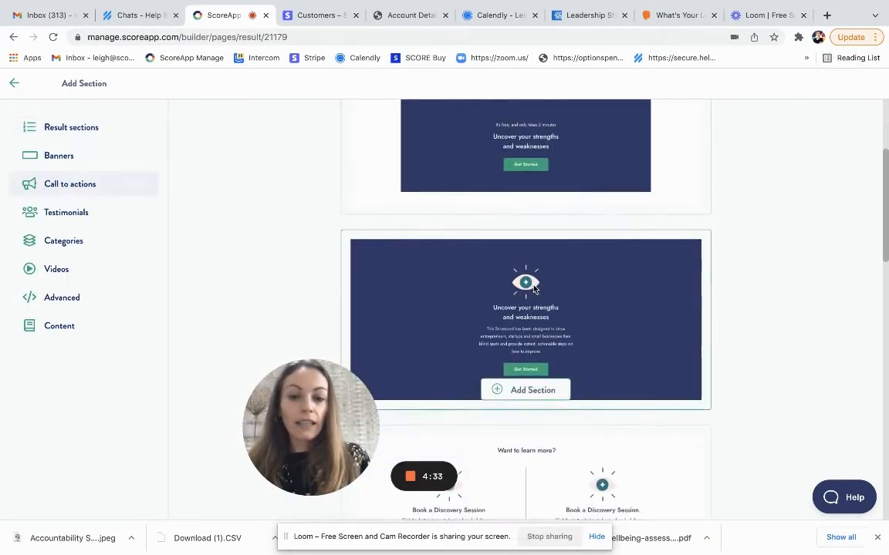
- Add the Book a Discovery Session call-to-action section with a Get Started button
scroll("down", 3)
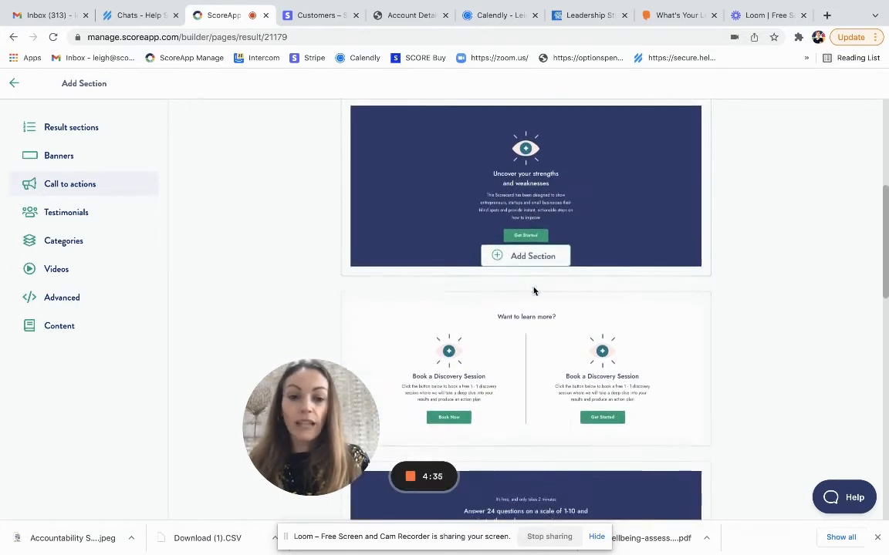
mouse_move(549, 401)
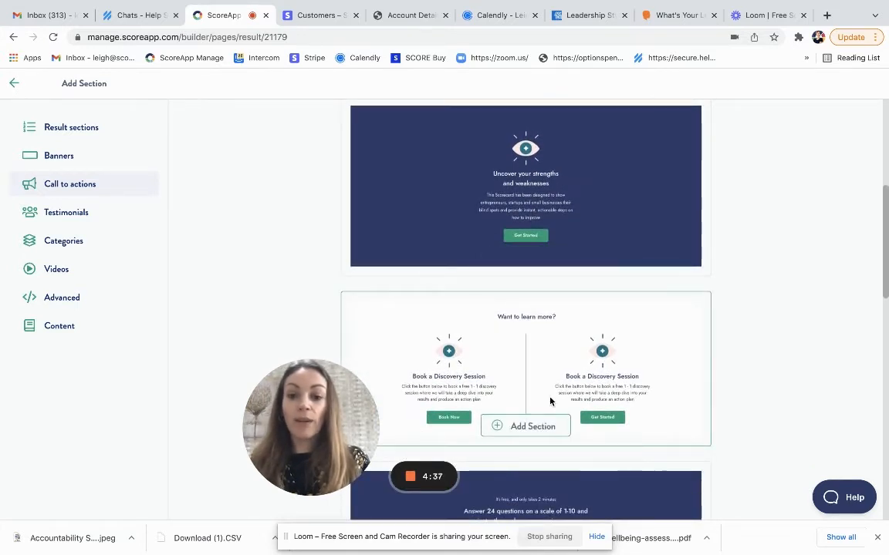
scroll("down", 3)
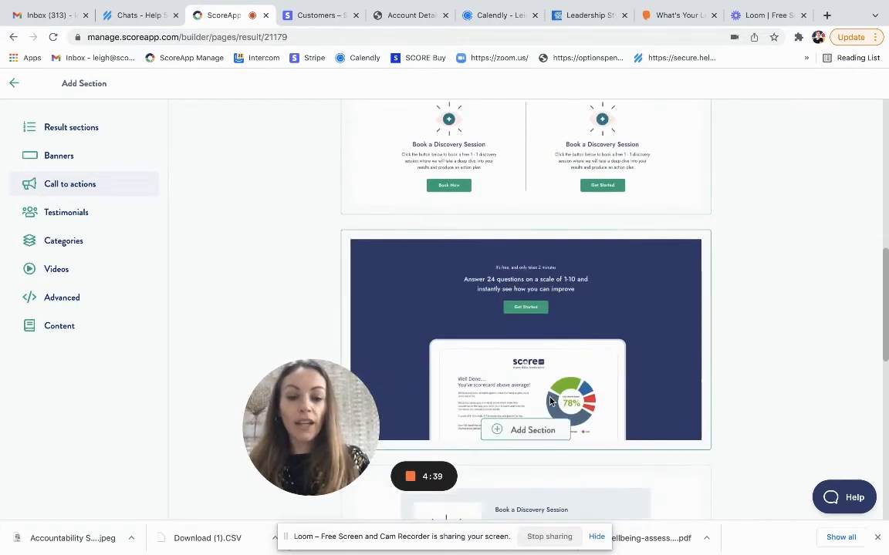
scroll("down", 3)
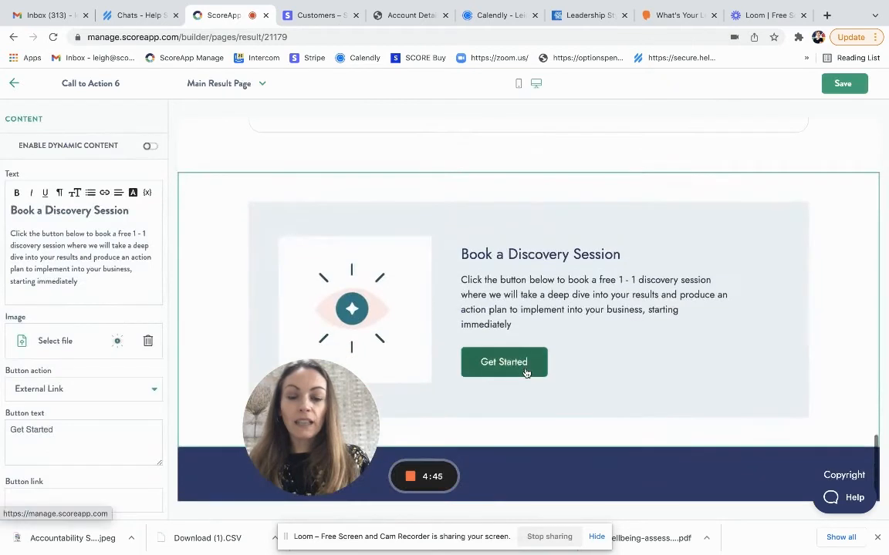
mouse_move(679, 279)
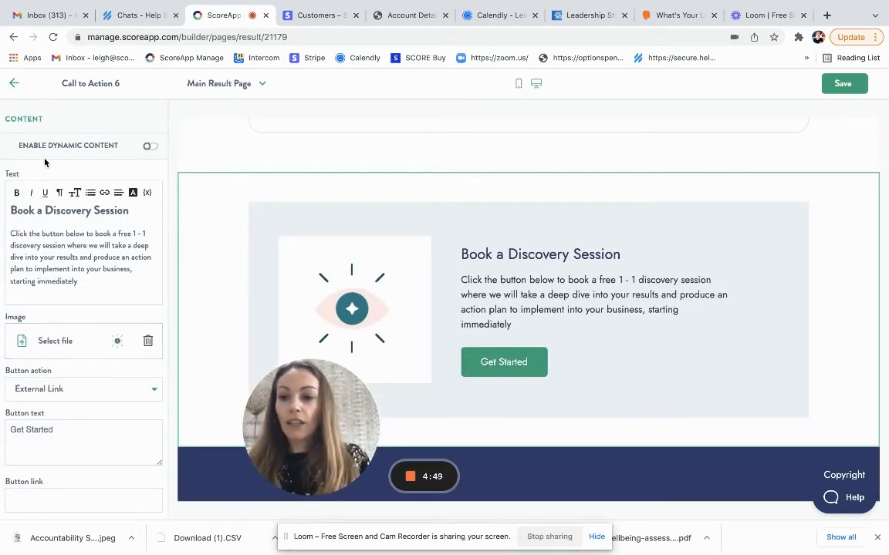
- Review Call to Action 6's button link field and return to the section list above the Footer
scroll("down", 3)
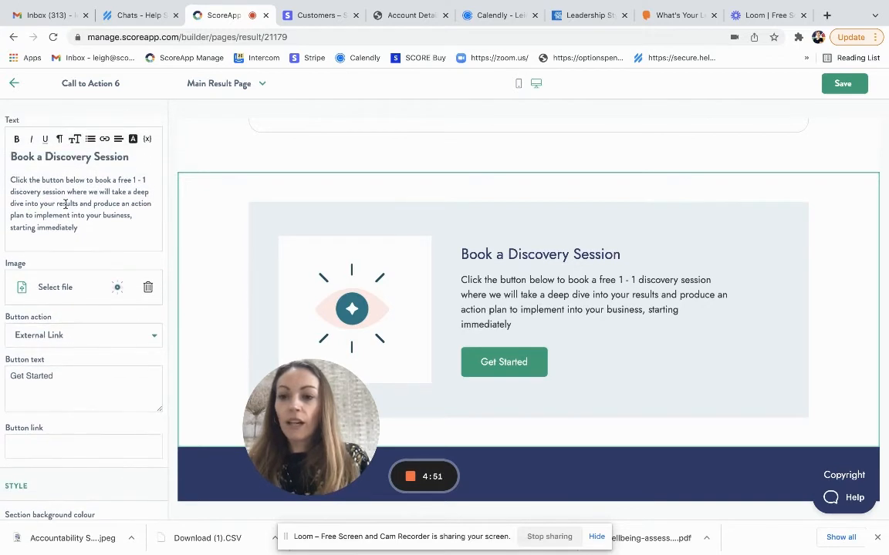
scroll("down", 3)
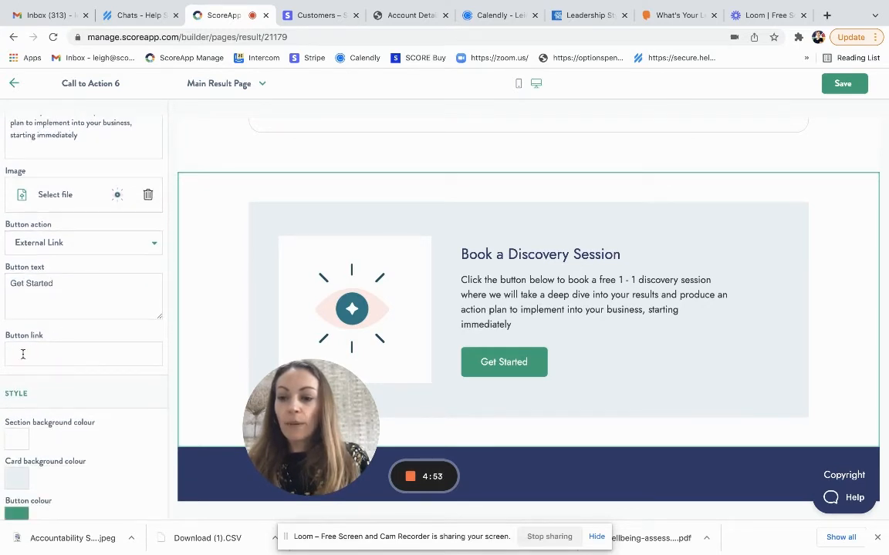
left_click(84, 353)
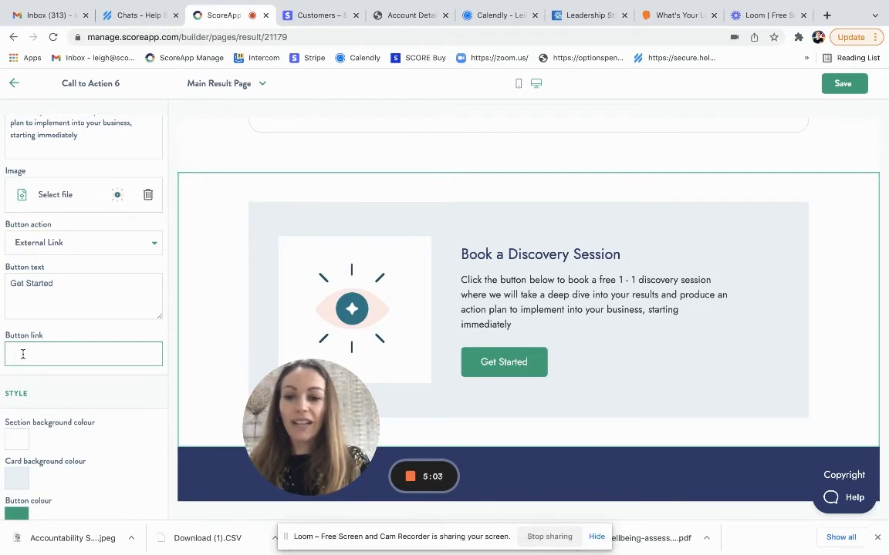
left_click(13, 85)
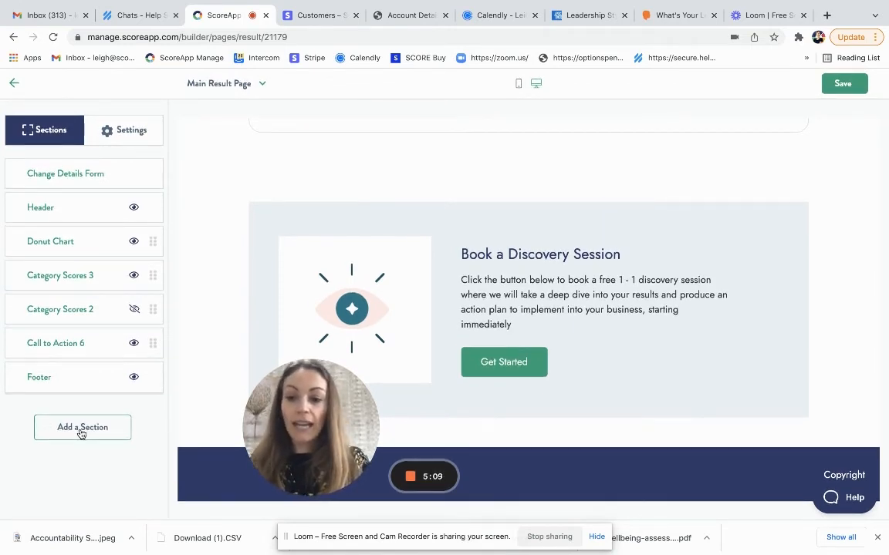
left_click(82, 427)
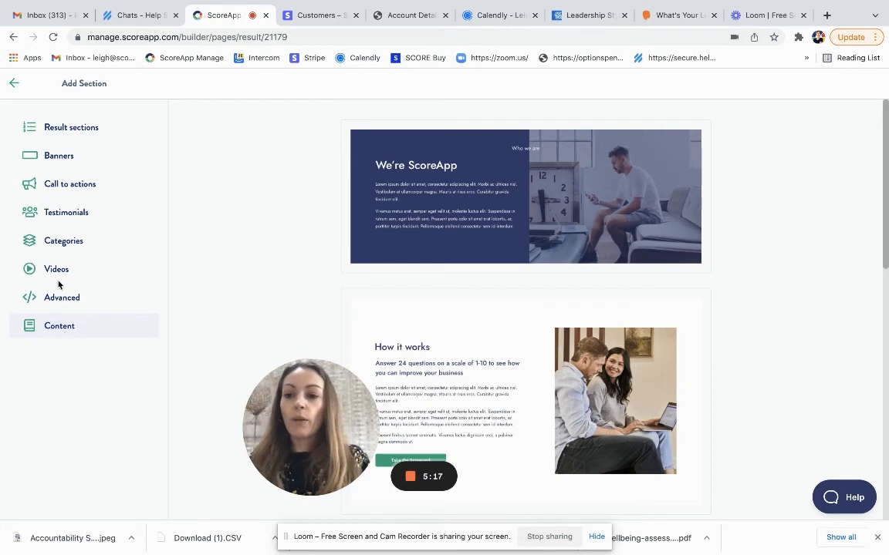
left_click(55, 269)
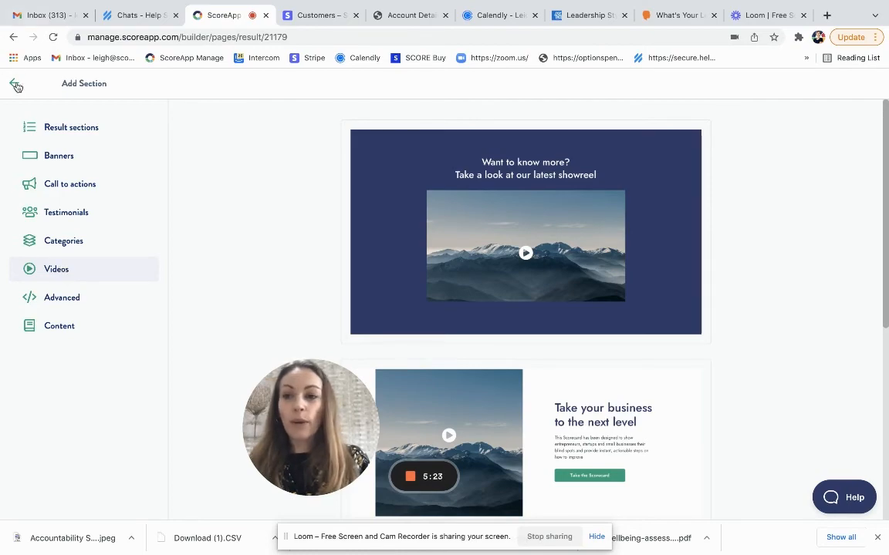
left_click(14, 83)
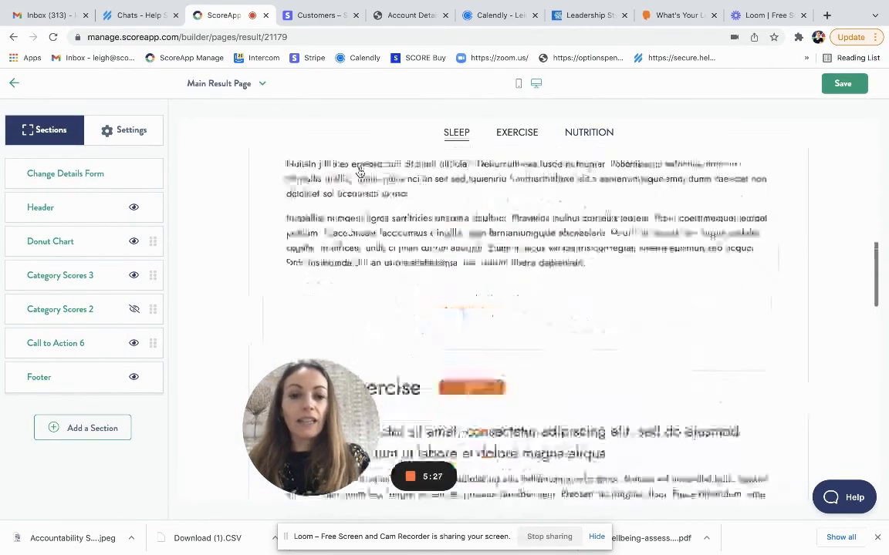
- Save the Main Result Page changes and leave to the Result Pages list showing it published
scroll("up", 3)
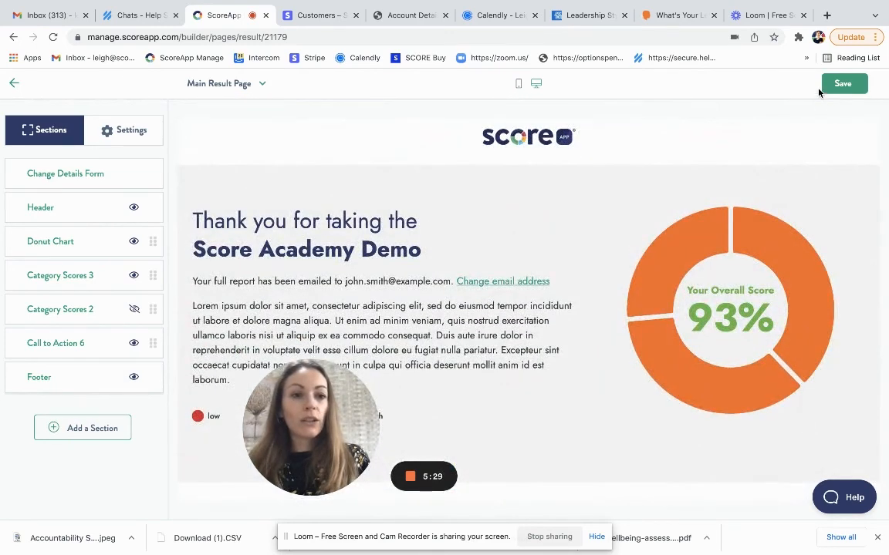
left_click(844, 83)
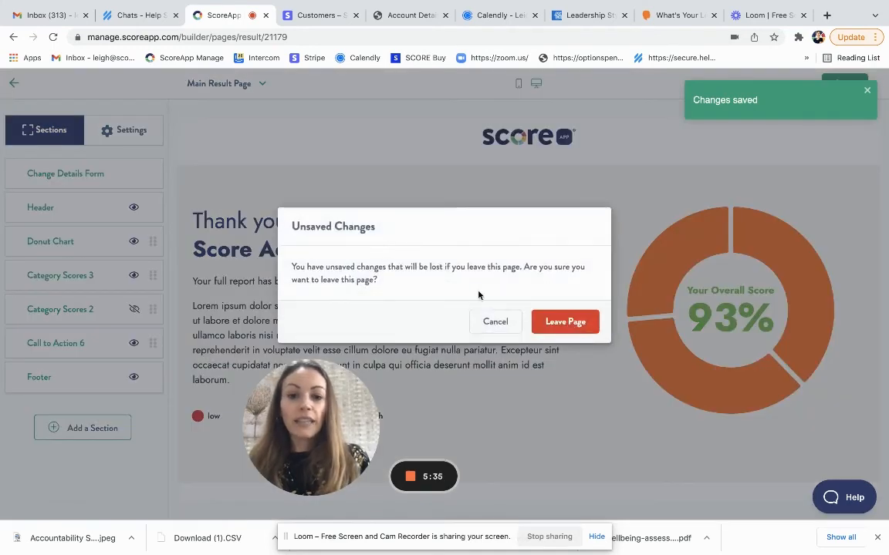
left_click(565, 322)
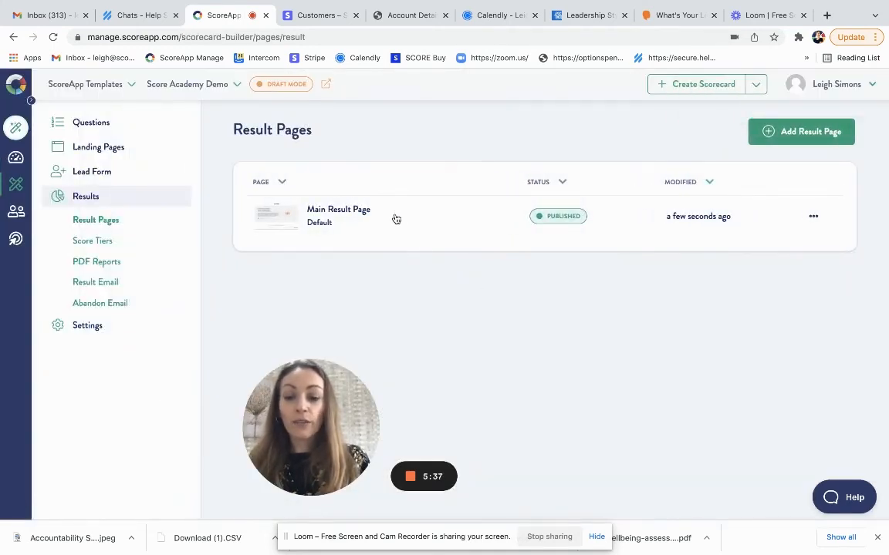